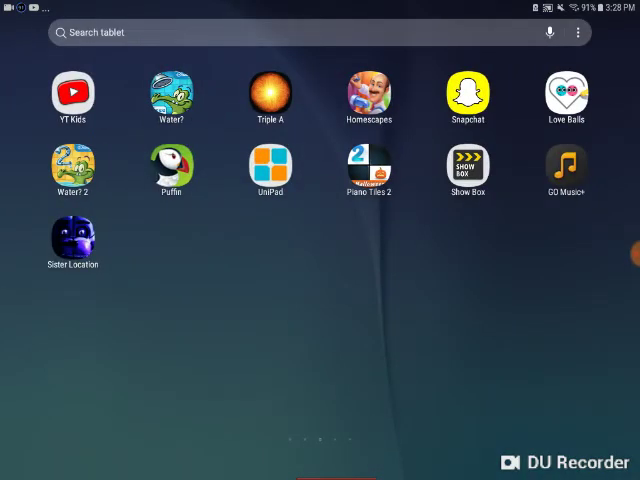
scroll(left, 3)
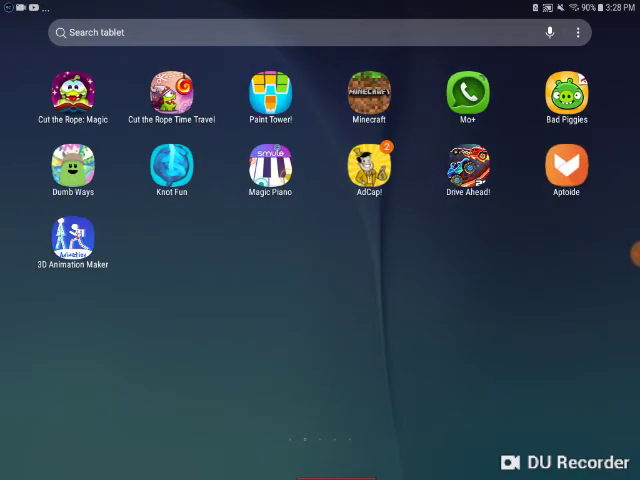